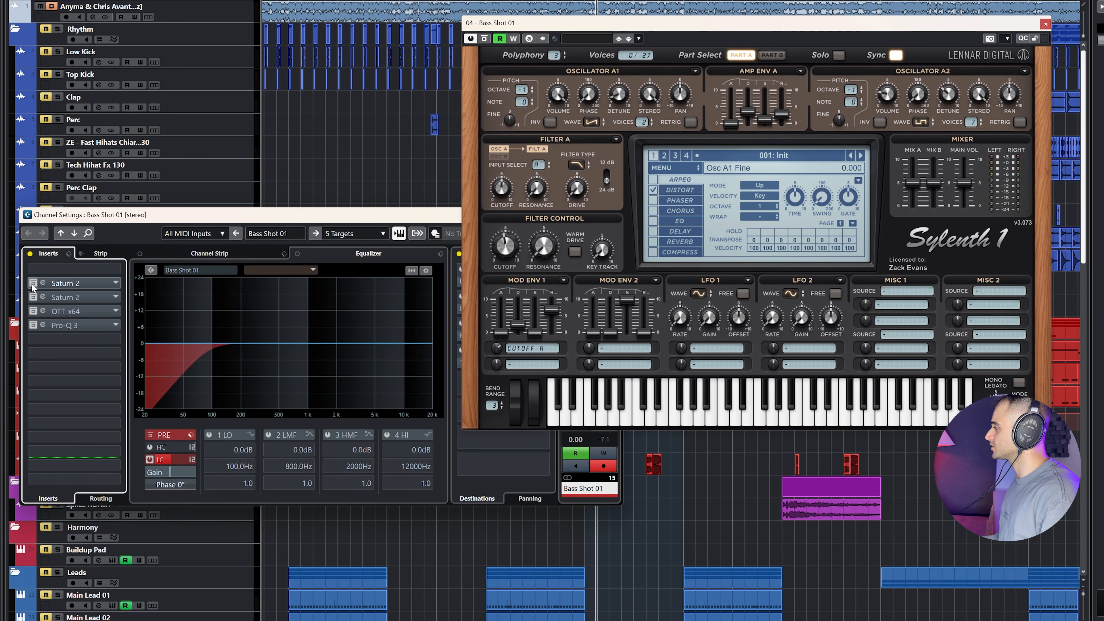
Inspect the Pro-Q 3 curve on Bass Shot 01 and Sylenth1 Parts A and B, then close both
{"action": "double_click", "coordinate": [66, 282]}
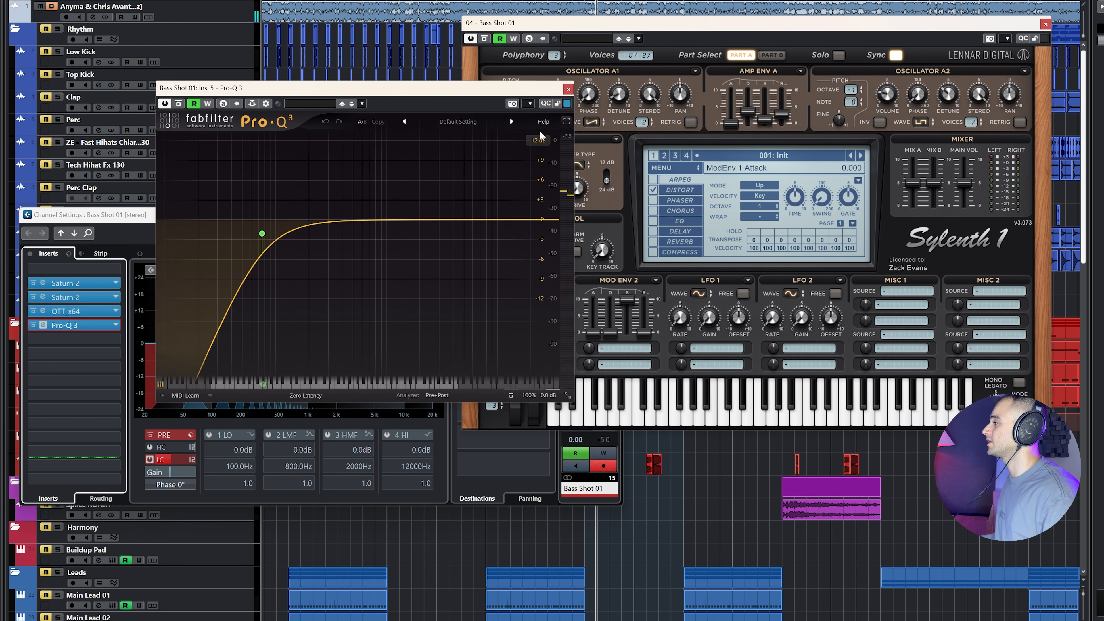
{"action": "left_click", "coordinate": [568, 88]}
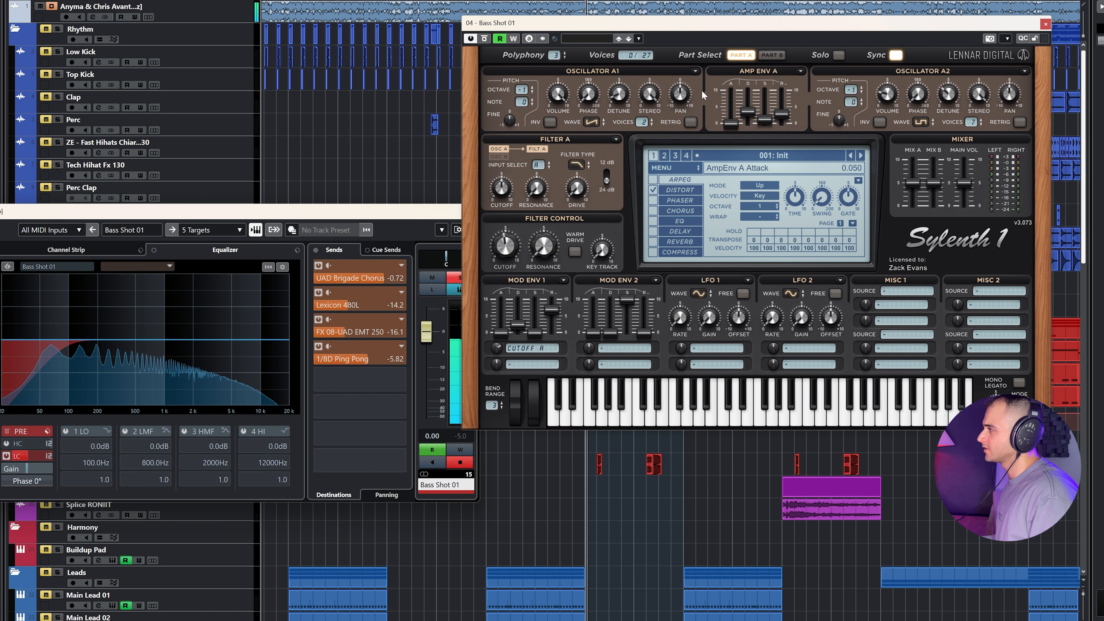
{"action": "left_click", "coordinate": [772, 55]}
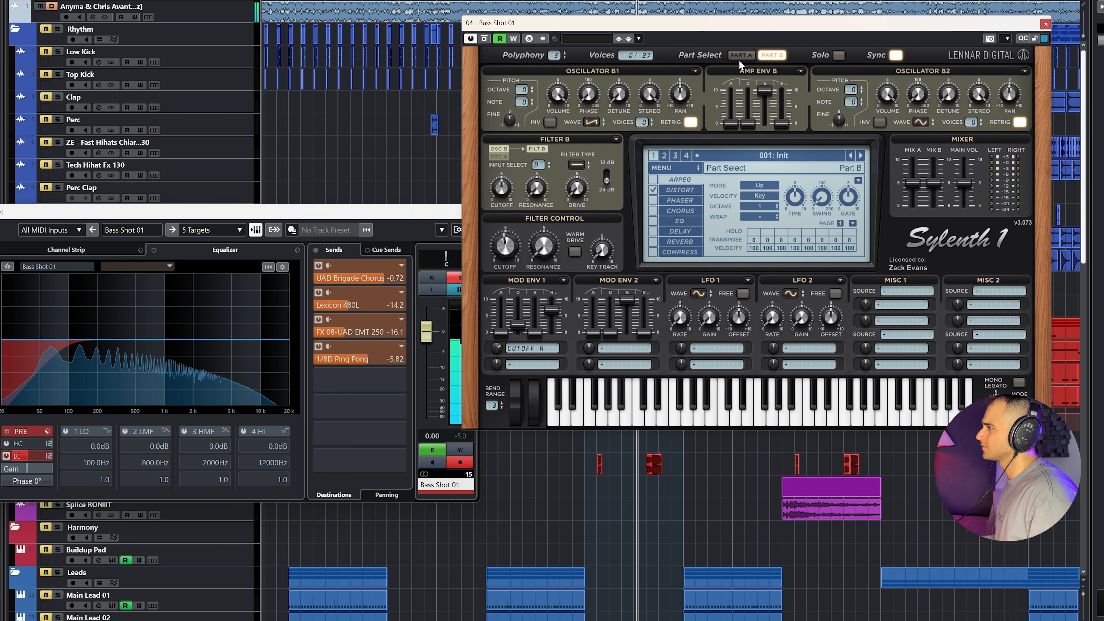
{"action": "left_click", "coordinate": [740, 55]}
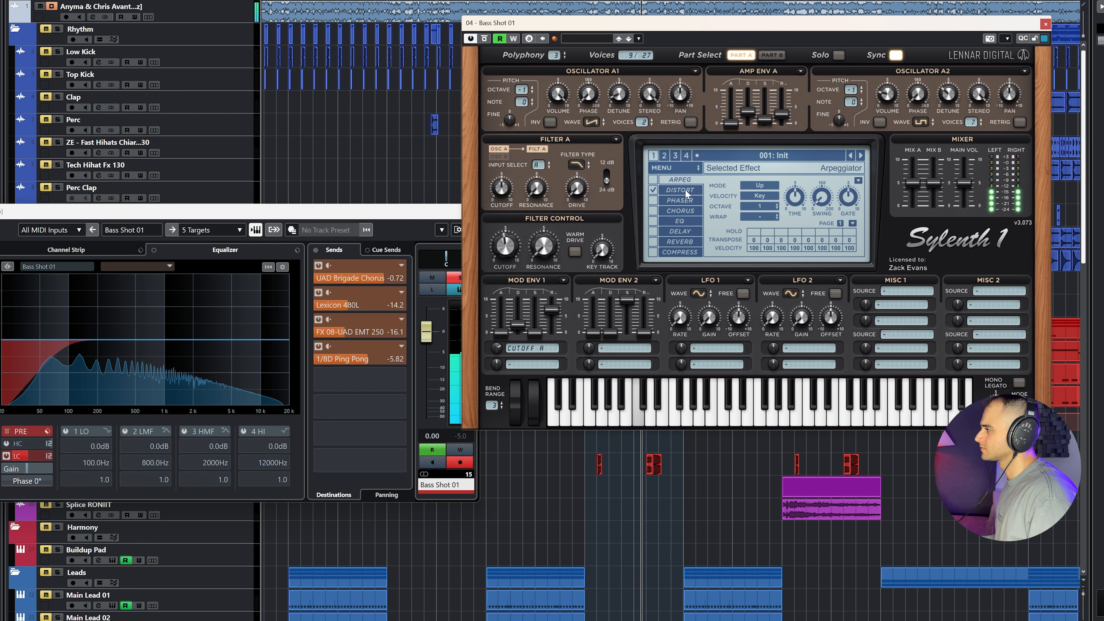
{"action": "left_click", "coordinate": [1045, 23]}
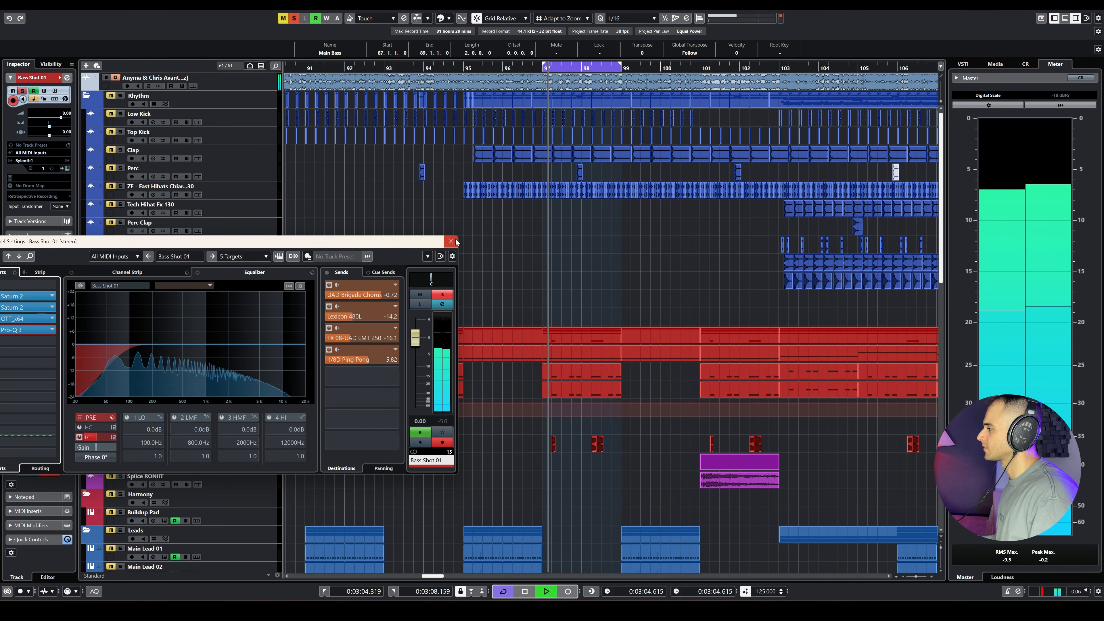
Close Bass Shot 01's channel settings and inspect Bass Shot 02's Sylenth1 patch
{"action": "left_click", "coordinate": [451, 242]}
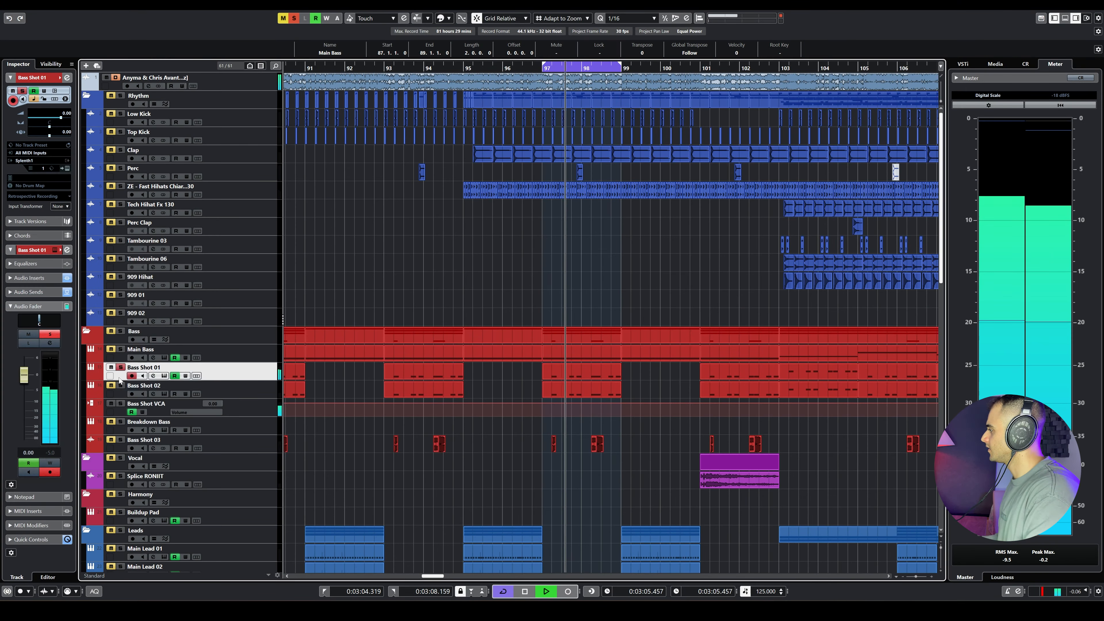
{"action": "double_click", "coordinate": [144, 385]}
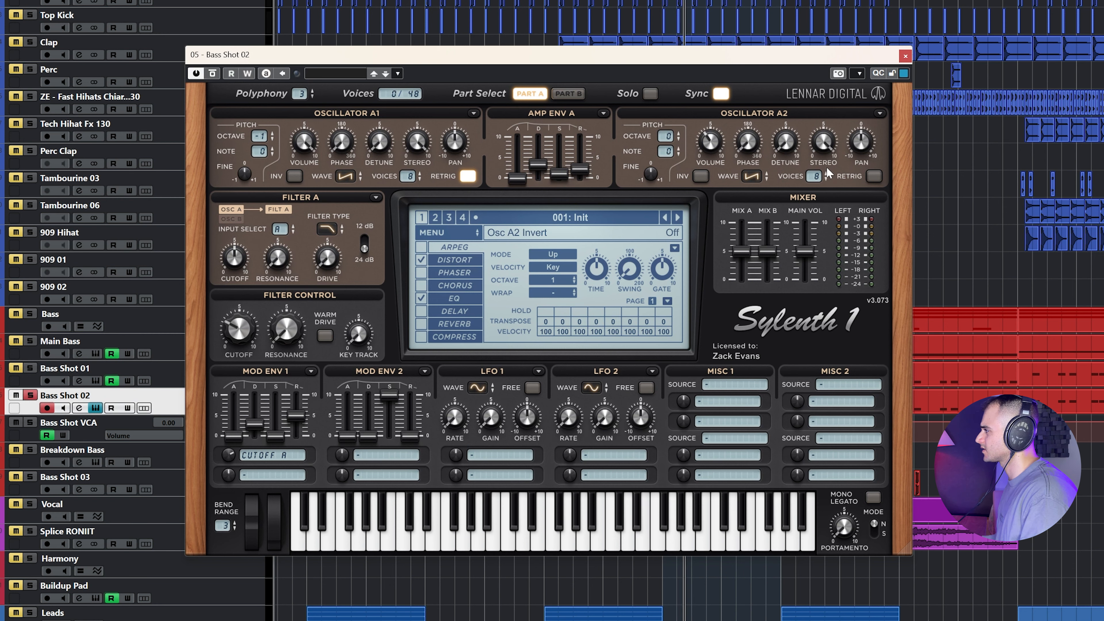
{"action": "left_click", "coordinate": [467, 176]}
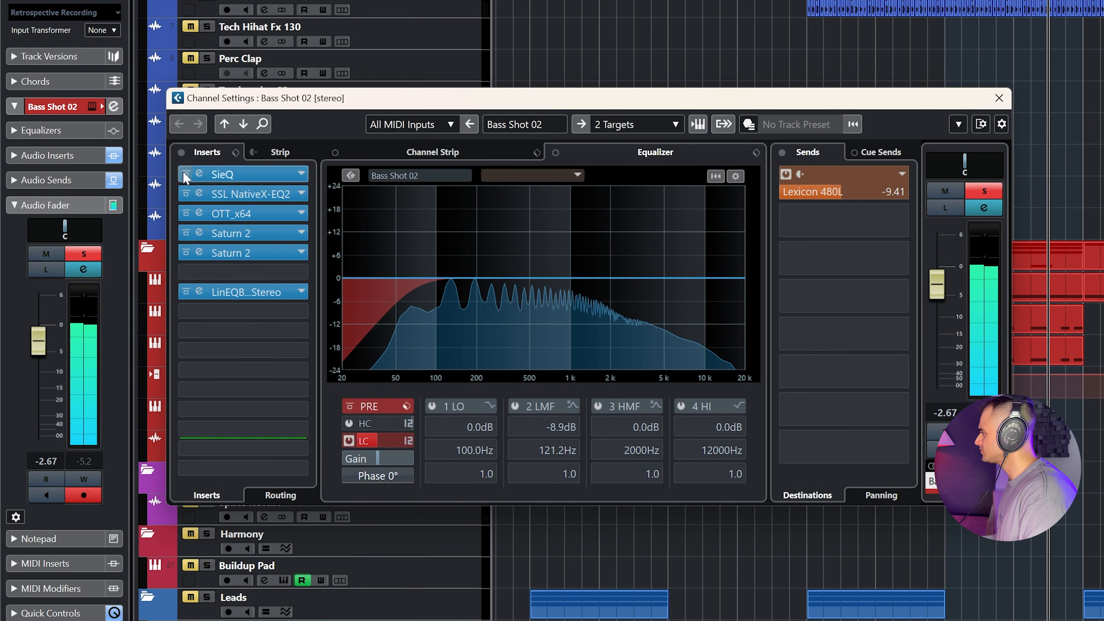
Inspect Bass Shot 02's SSL X-EQ 2 insert from its channel settings, then close everything
{"action": "left_click", "coordinate": [186, 173]}
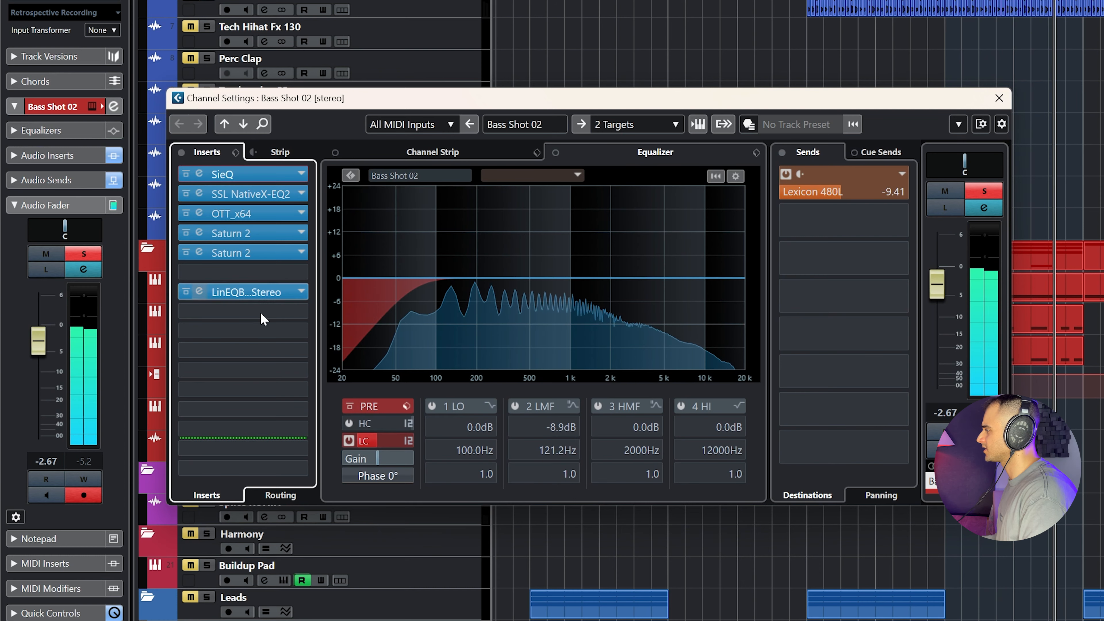
{"action": "double_click", "coordinate": [233, 193]}
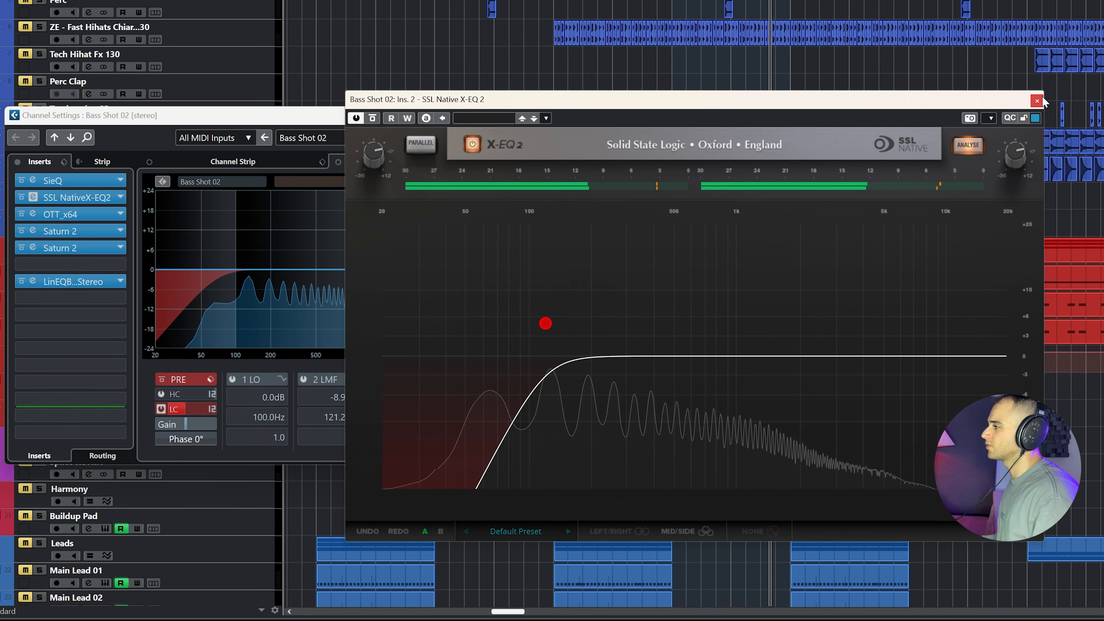
{"action": "left_click", "coordinate": [1035, 101]}
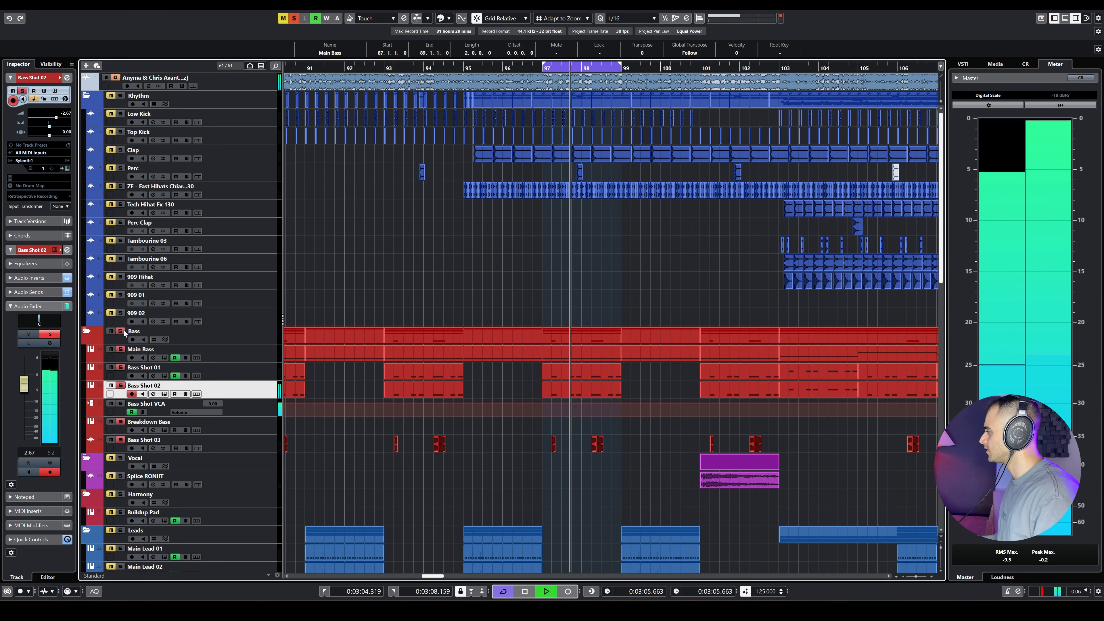
{"action": "left_click", "coordinate": [143, 439]}
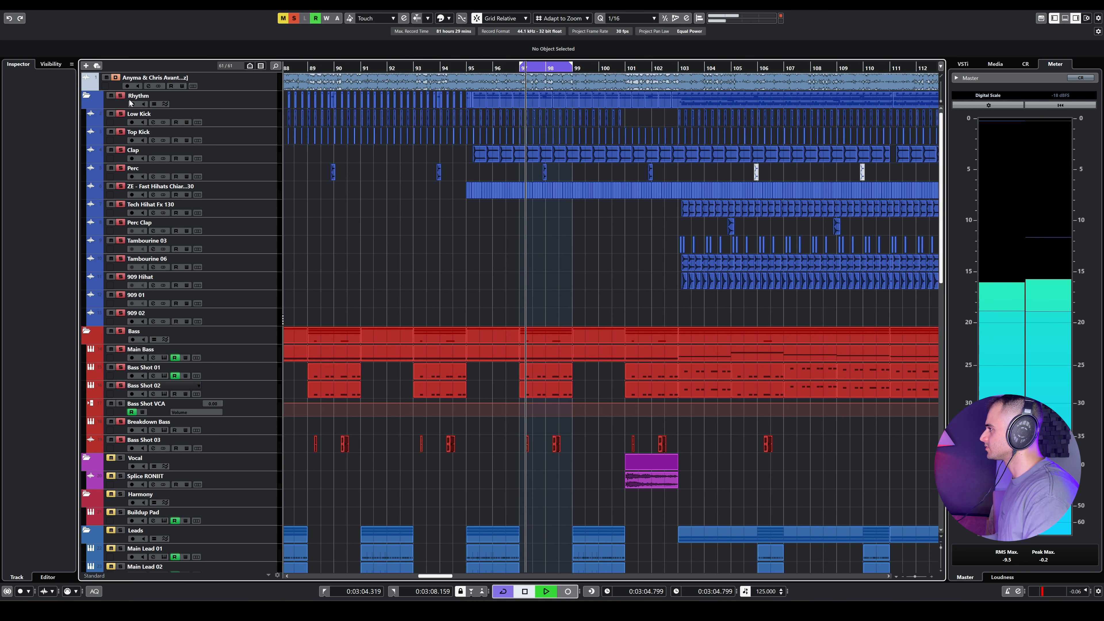
{"action": "scroll", "scroll_direction": "down", "scroll_amount": 3}
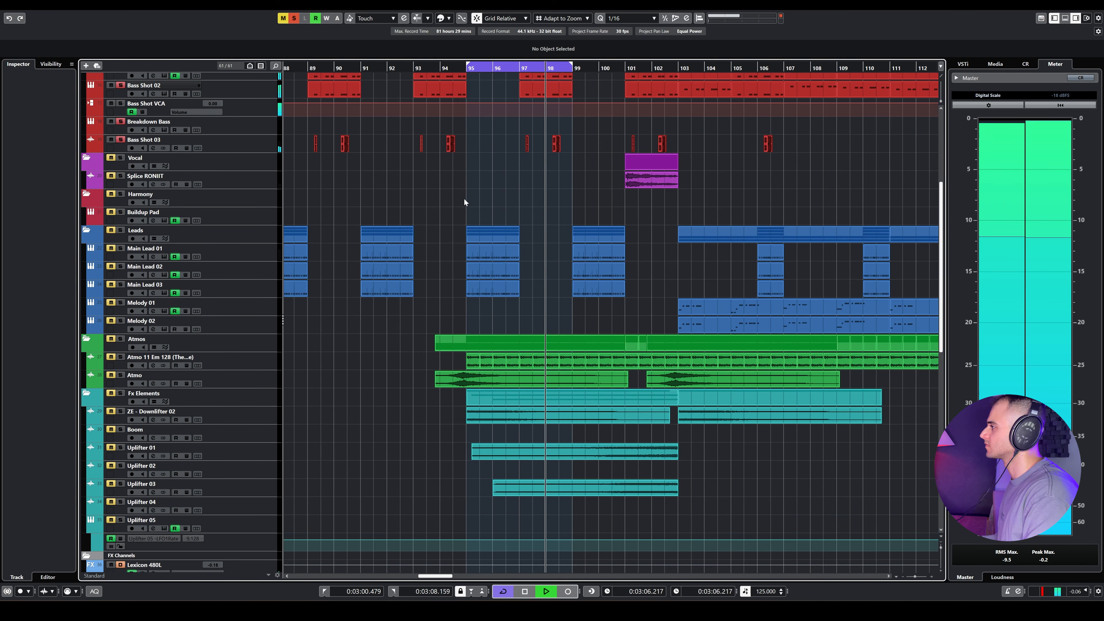
{"action": "scroll", "scroll_direction": "down", "scroll_amount": 3}
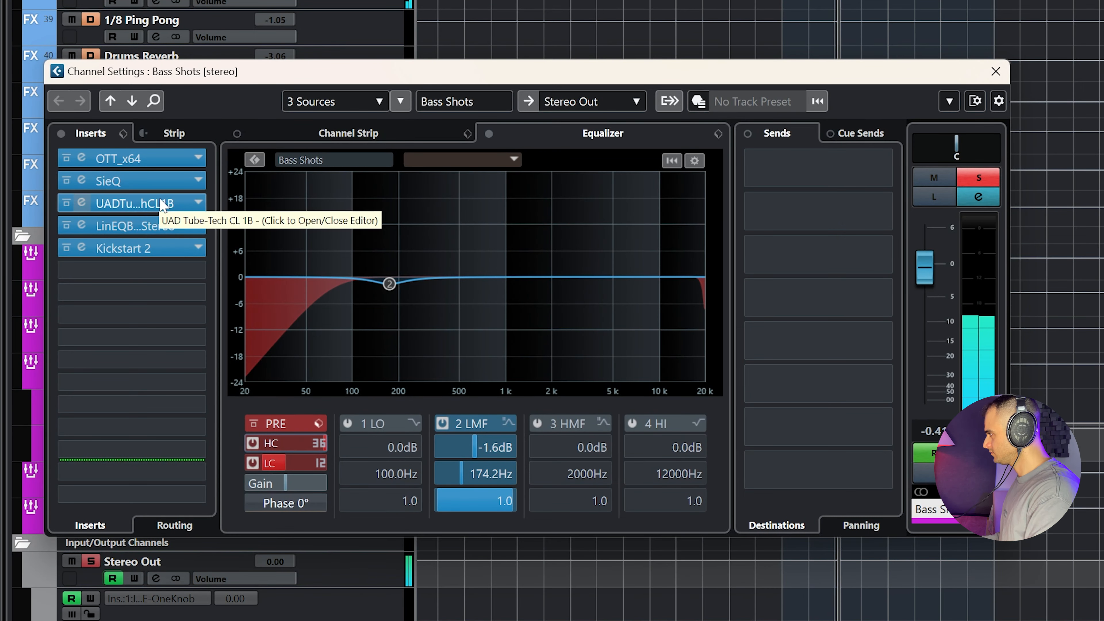
{"action": "left_click", "coordinate": [109, 157]}
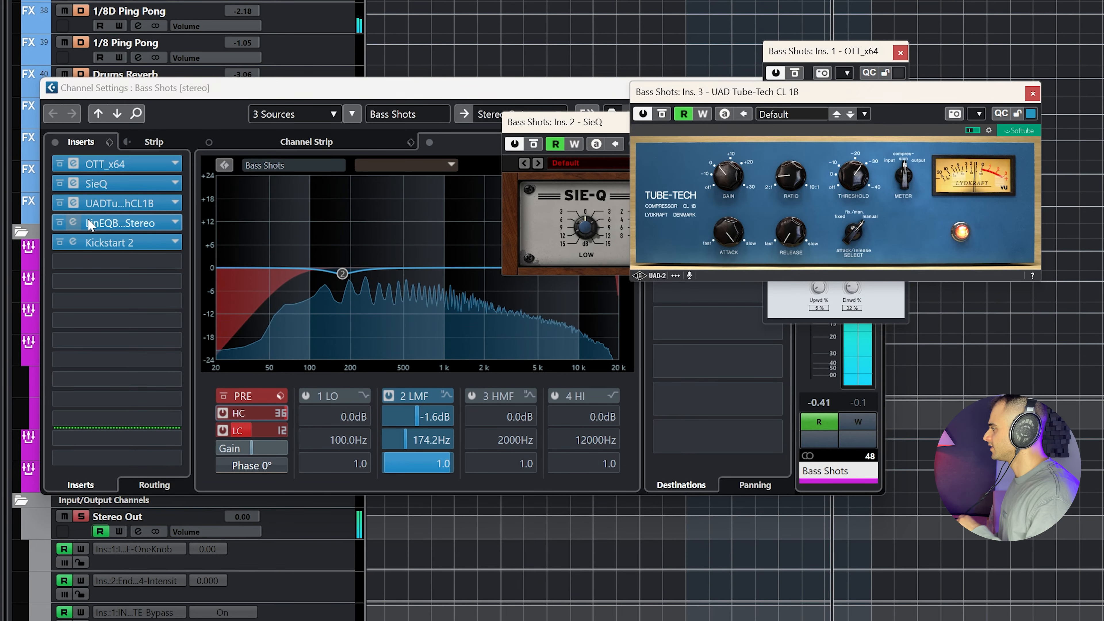
{"action": "left_click", "coordinate": [106, 182]}
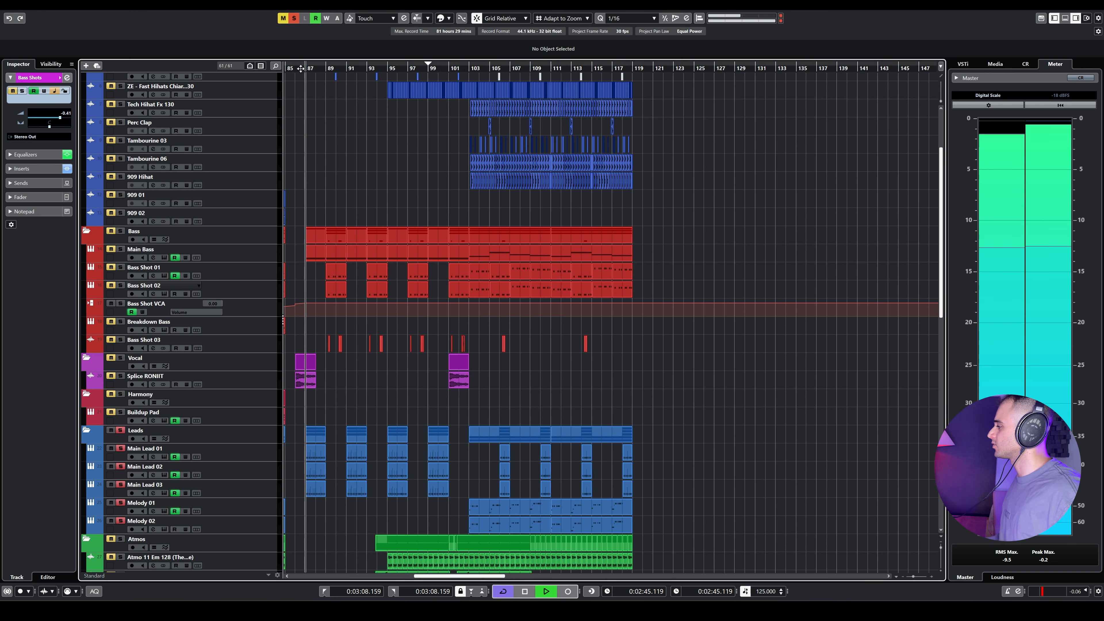
{"action": "scroll", "scroll_direction": "down", "scroll_amount": 3}
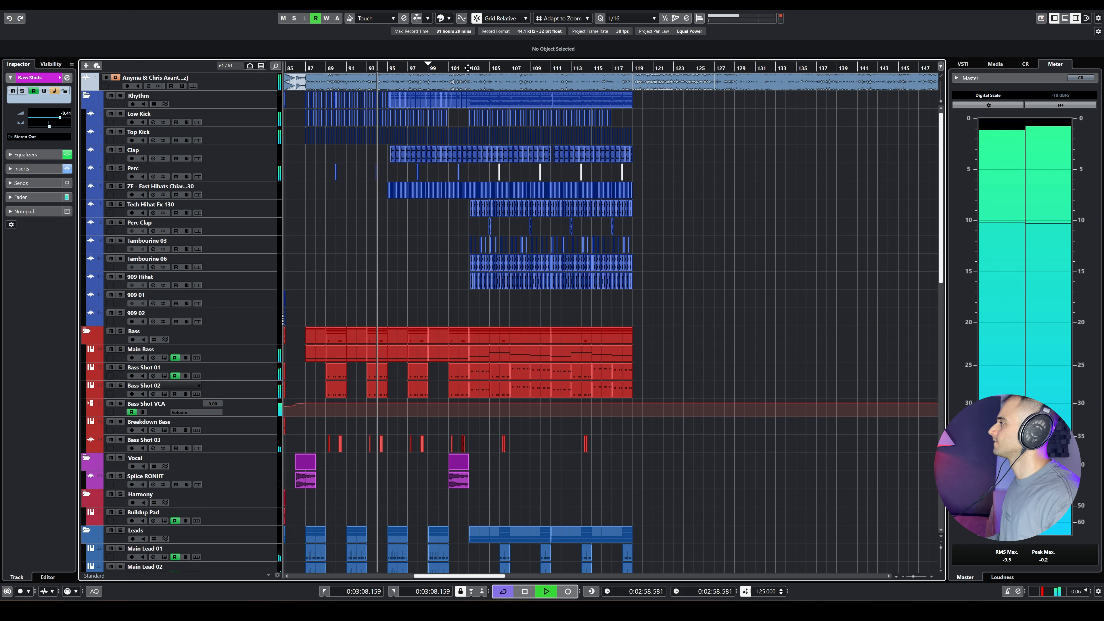
{"action": "left_click", "coordinate": [468, 68]}
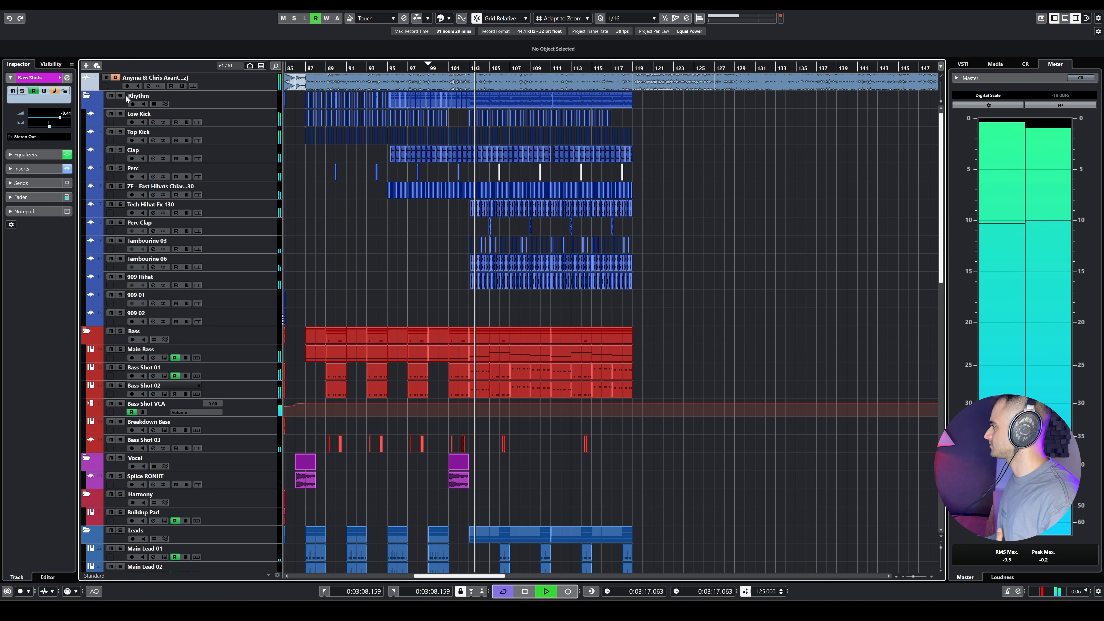